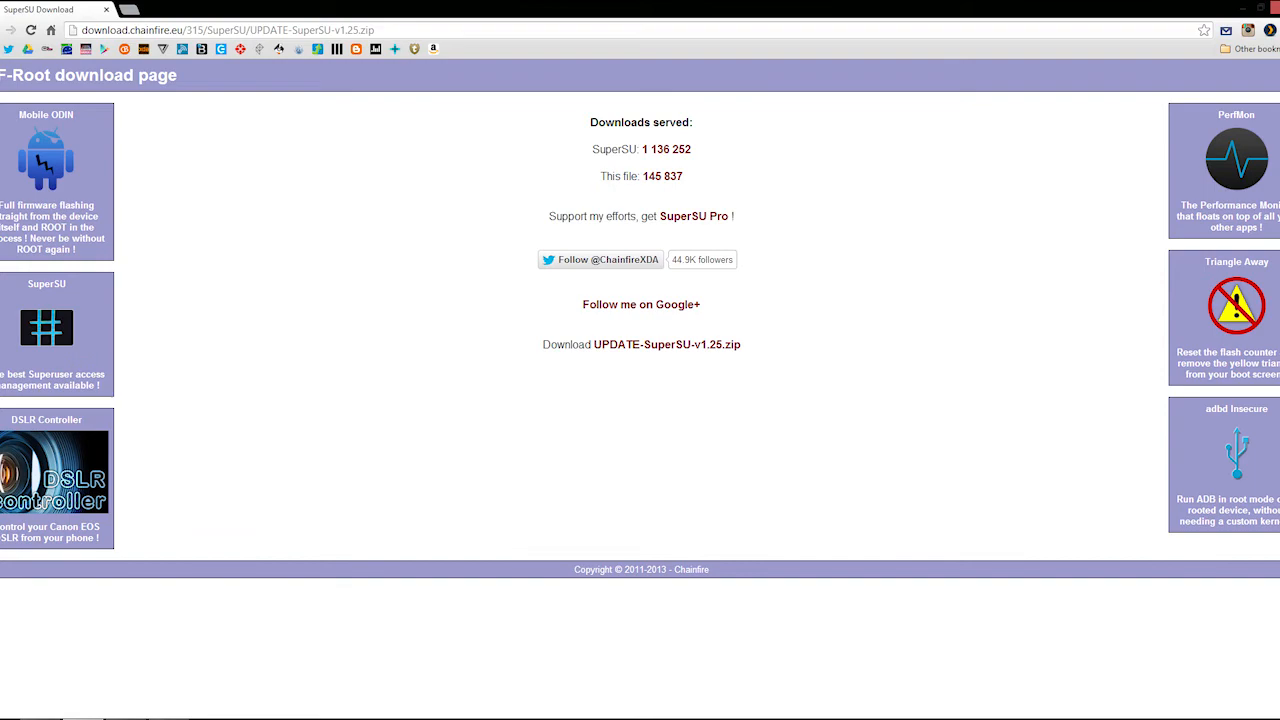
Step: Copy the UPDATE-SuperSU zip from Downloads to the clipboard
right_click(573, 250)
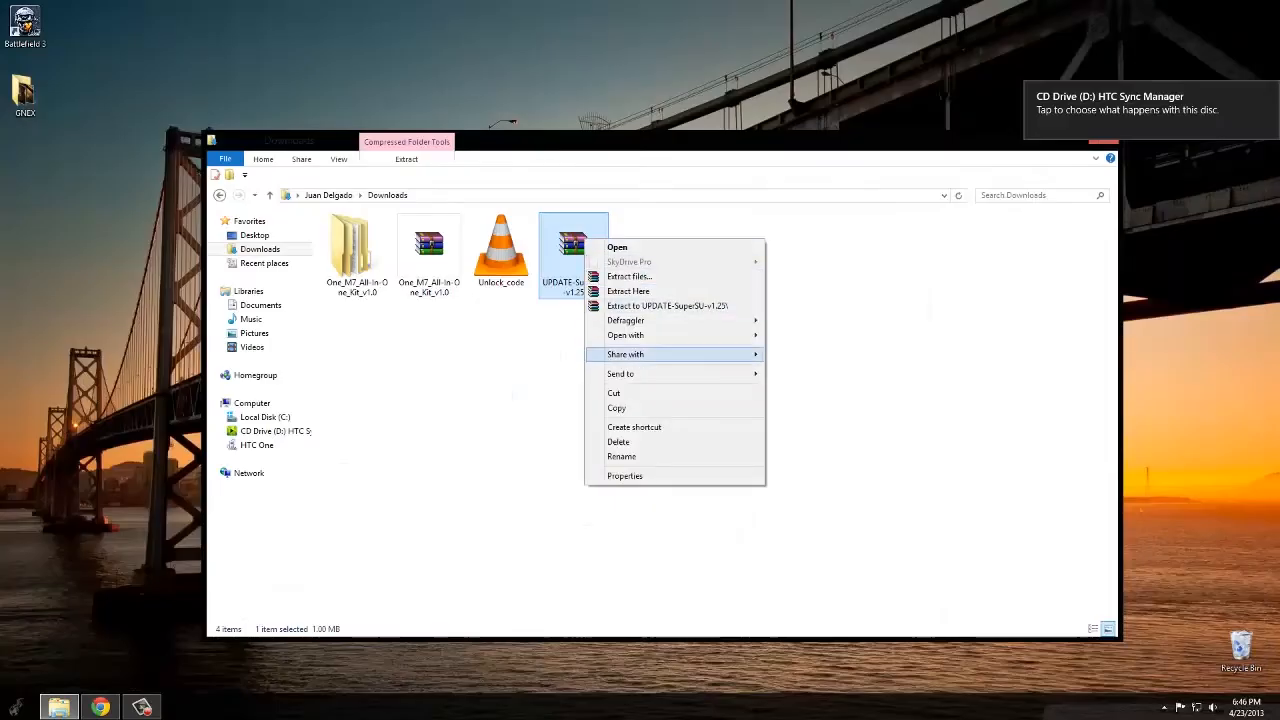
left_click(257, 444)
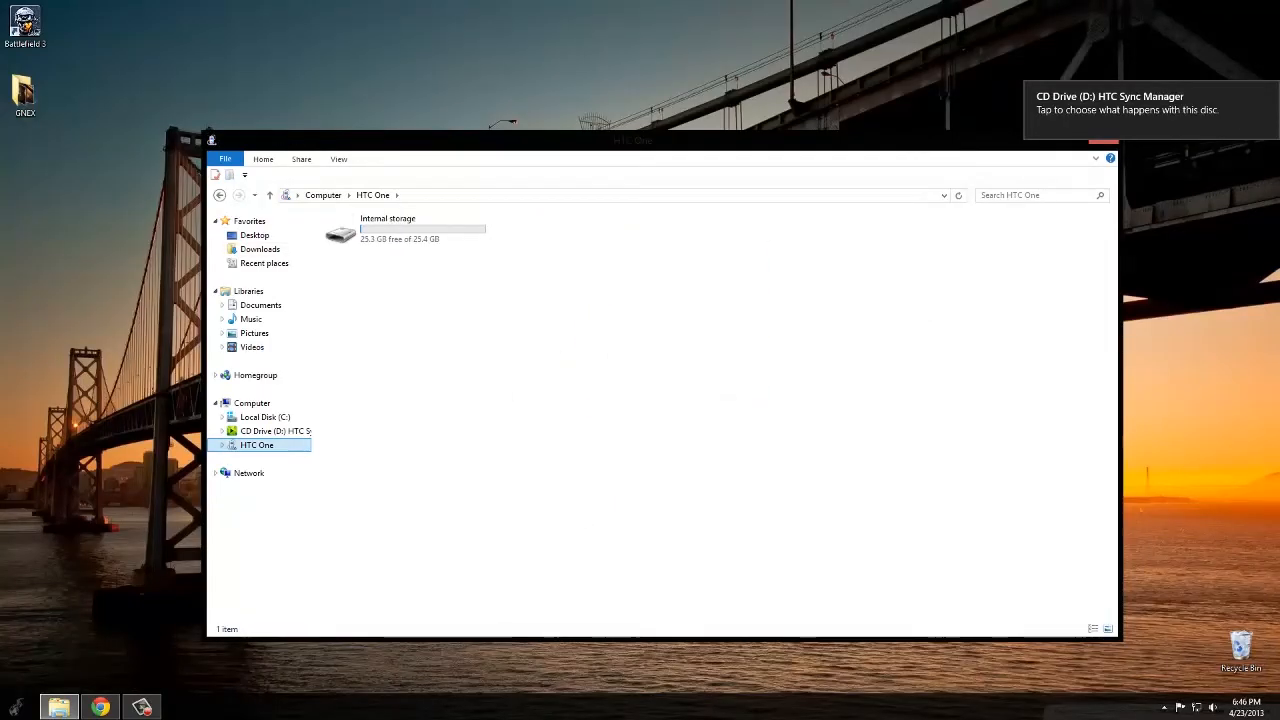